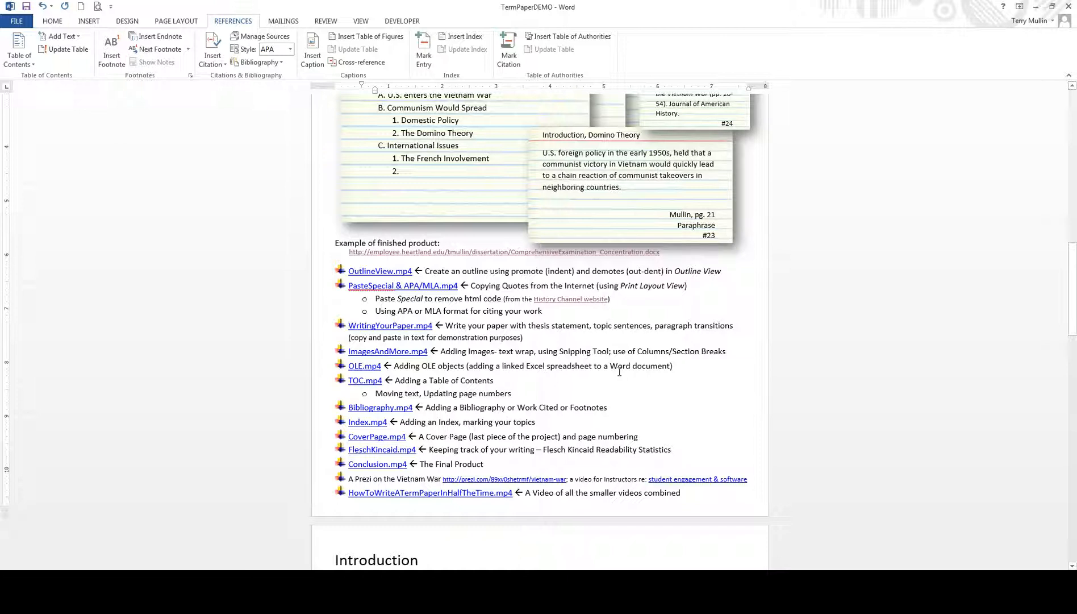
mouse_move(579, 384)
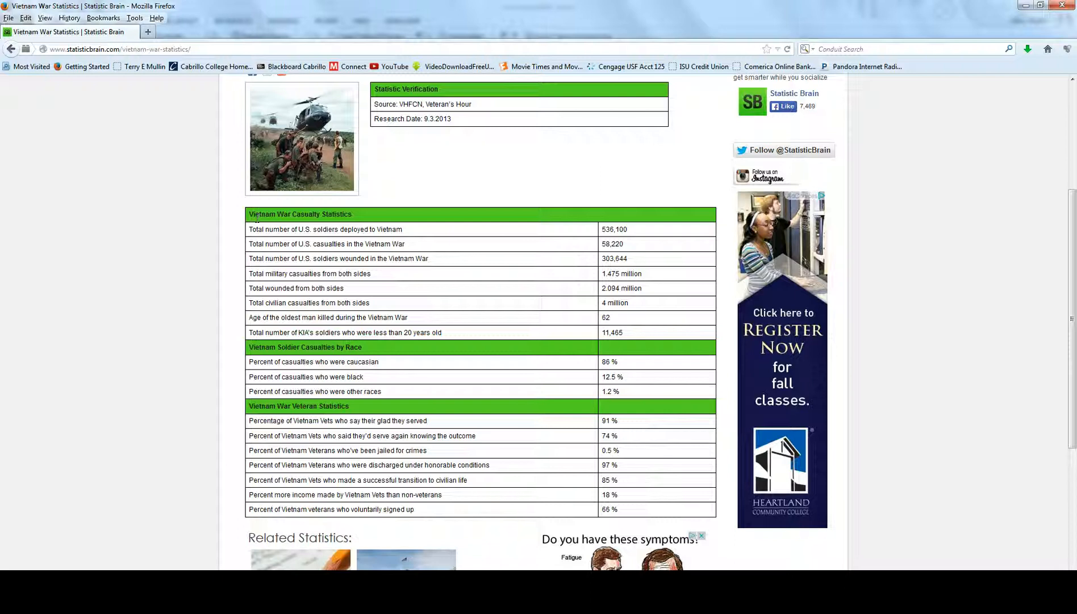
Select the entire Vietnam War statistics table on the Firefox page and copy it.
left_click_drag(254, 214, 410, 259)
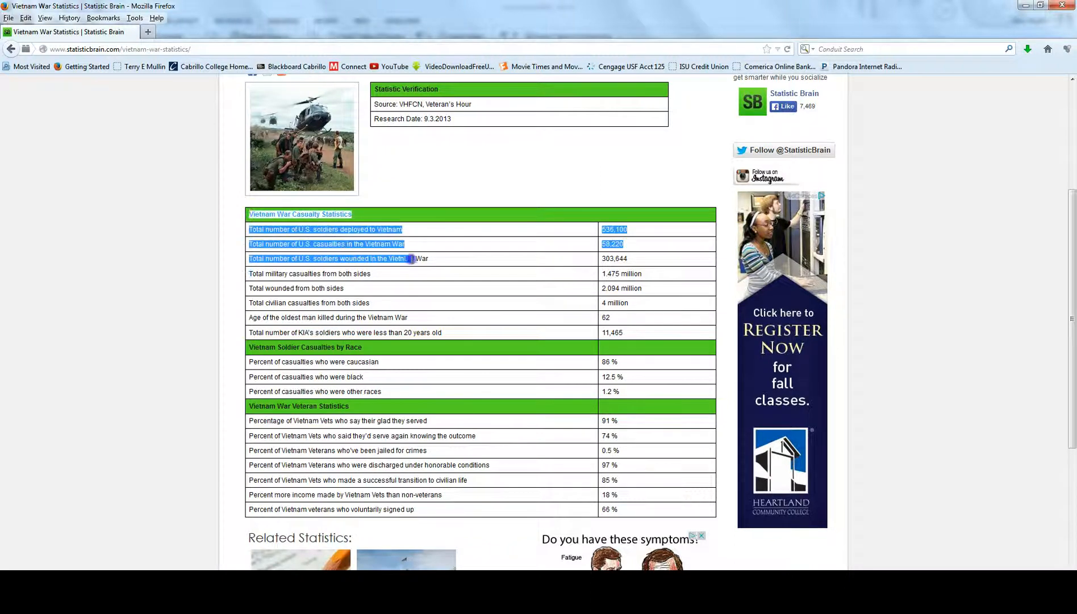
left_click_drag(410, 259, 635, 509)
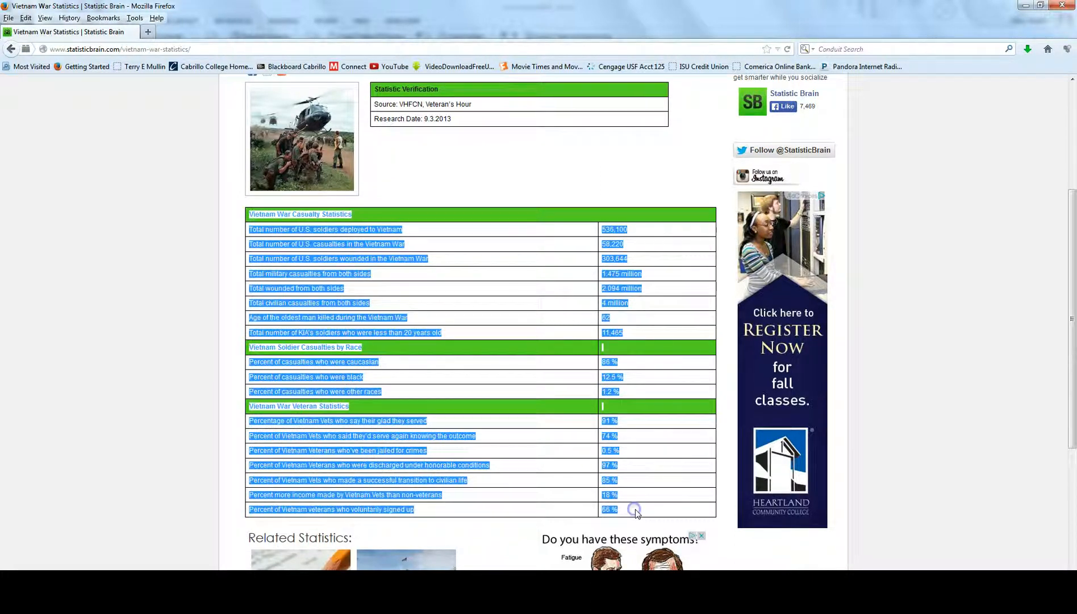
mouse_move(378, 410)
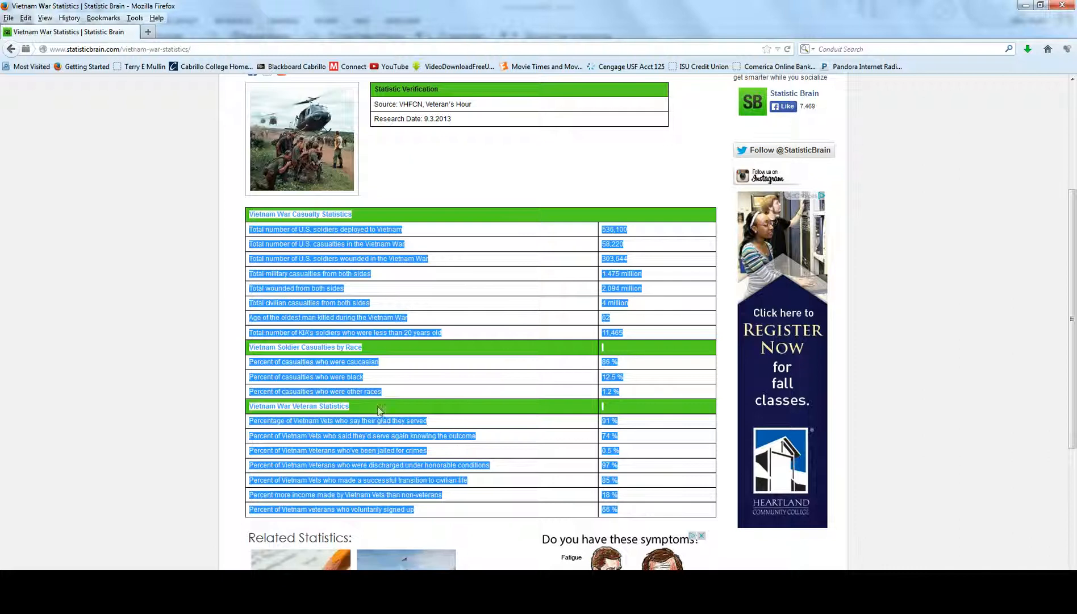
right_click(378, 391)
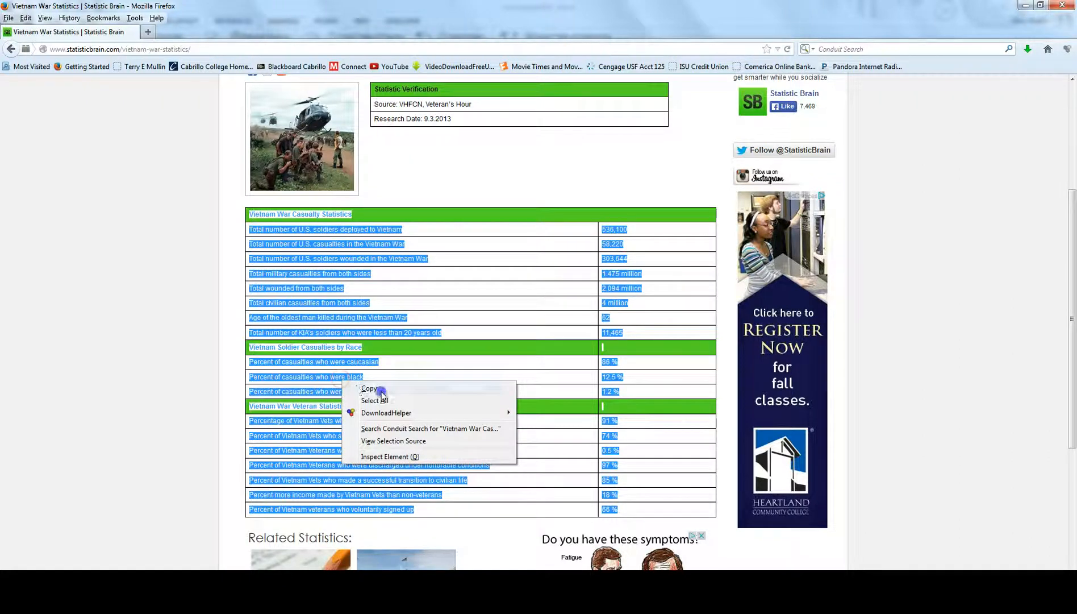
left_click(369, 388)
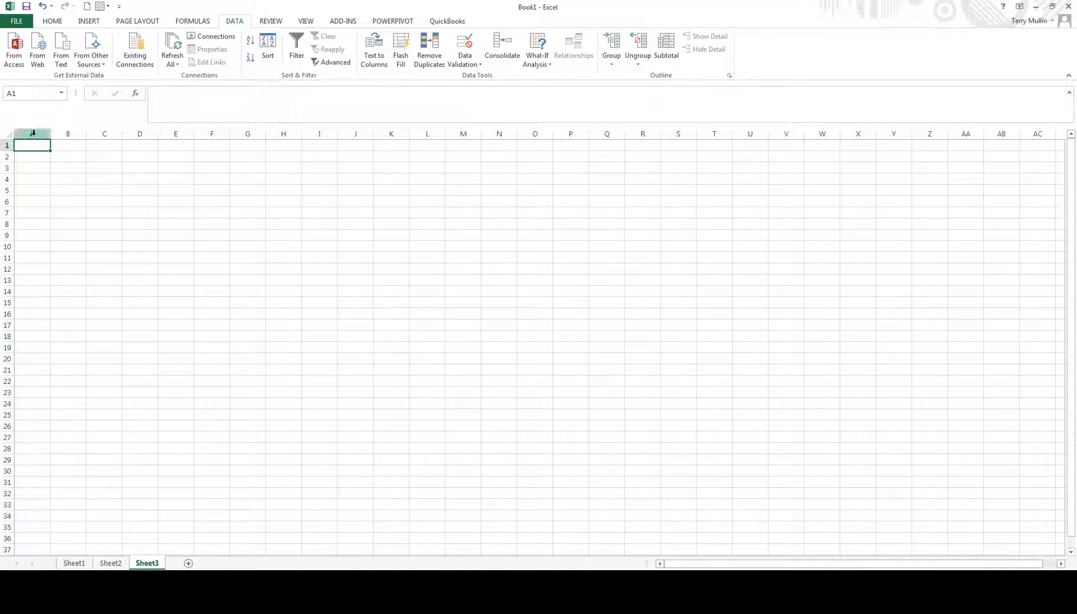
Paste the statistics table into the sheet and widen columns A and B to fit.
key("ctrl+v")
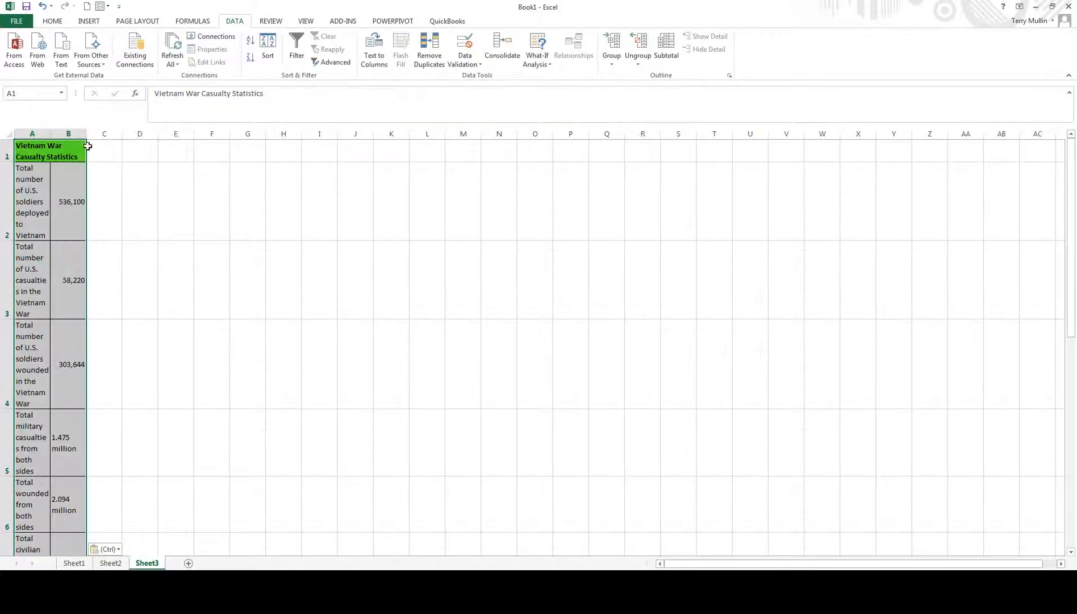
left_click_drag(88, 133, 155, 133)
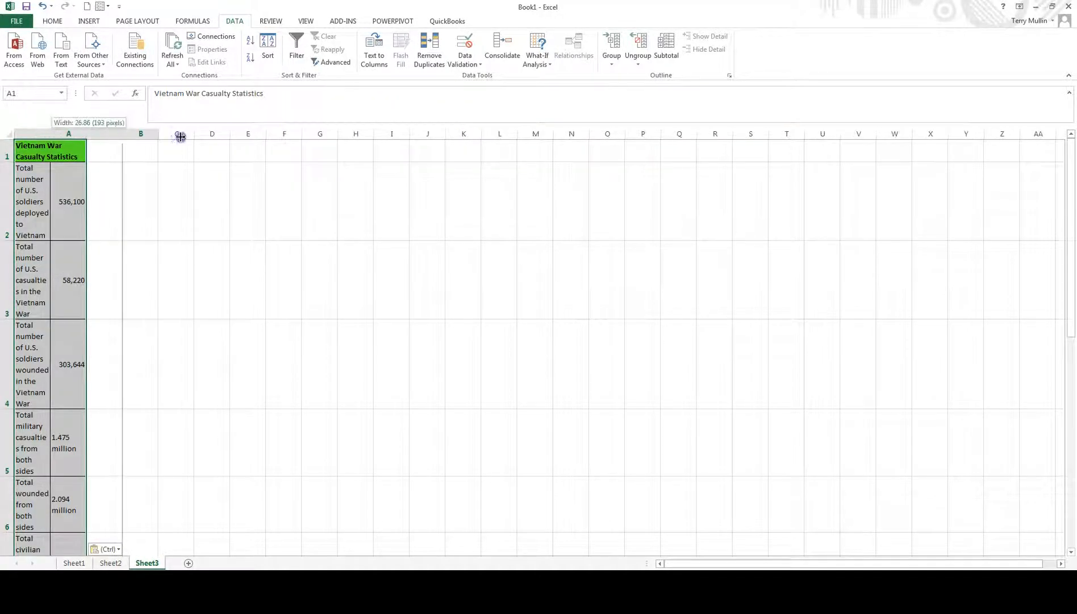
left_click_drag(181, 134, 373, 133)
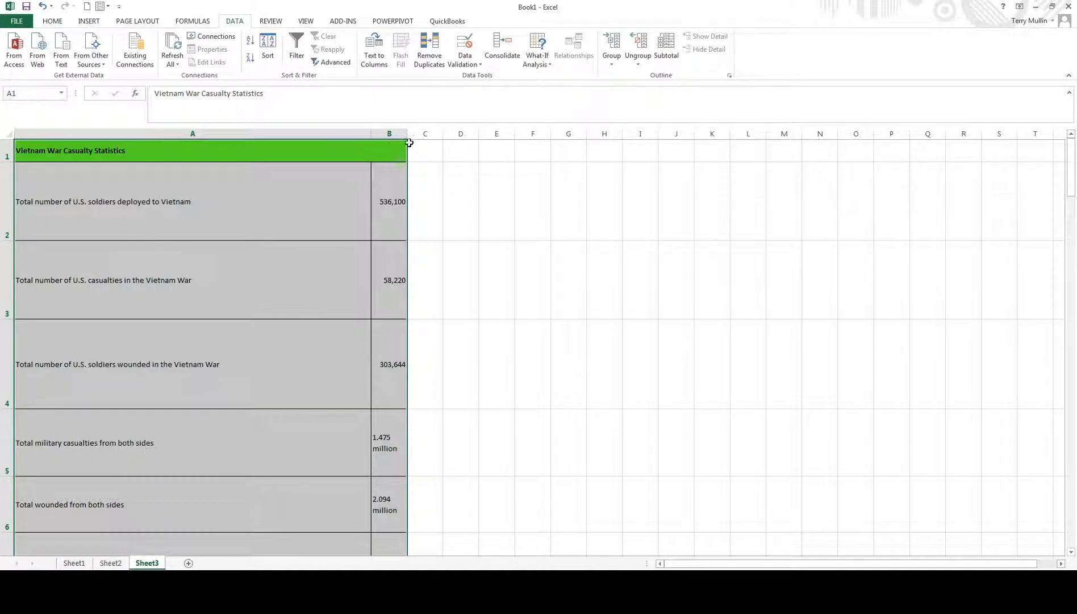
left_click_drag(406, 134, 446, 133)
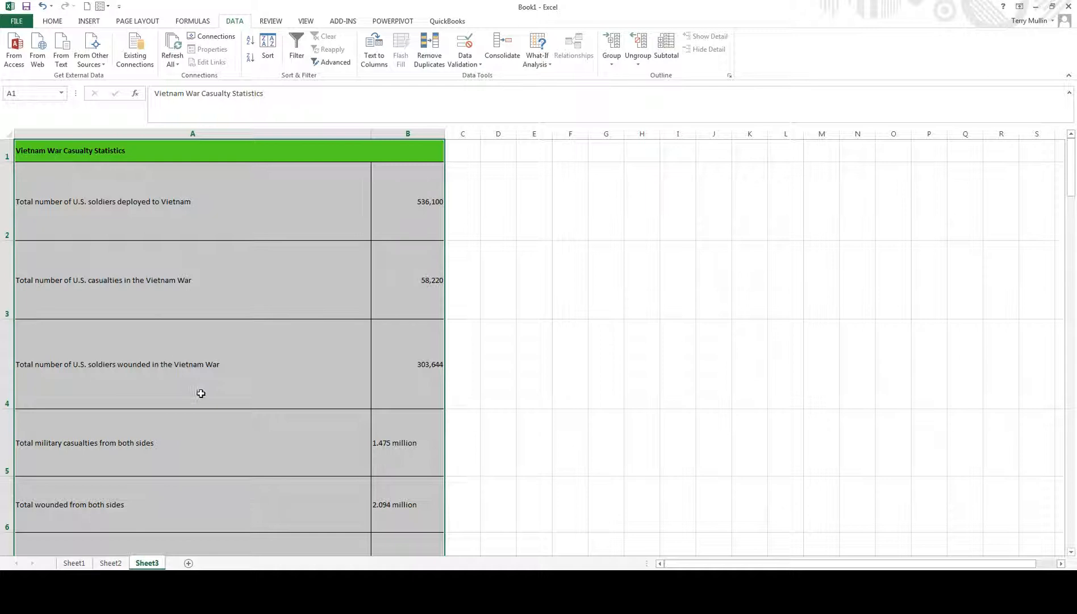
scroll("down", 3)
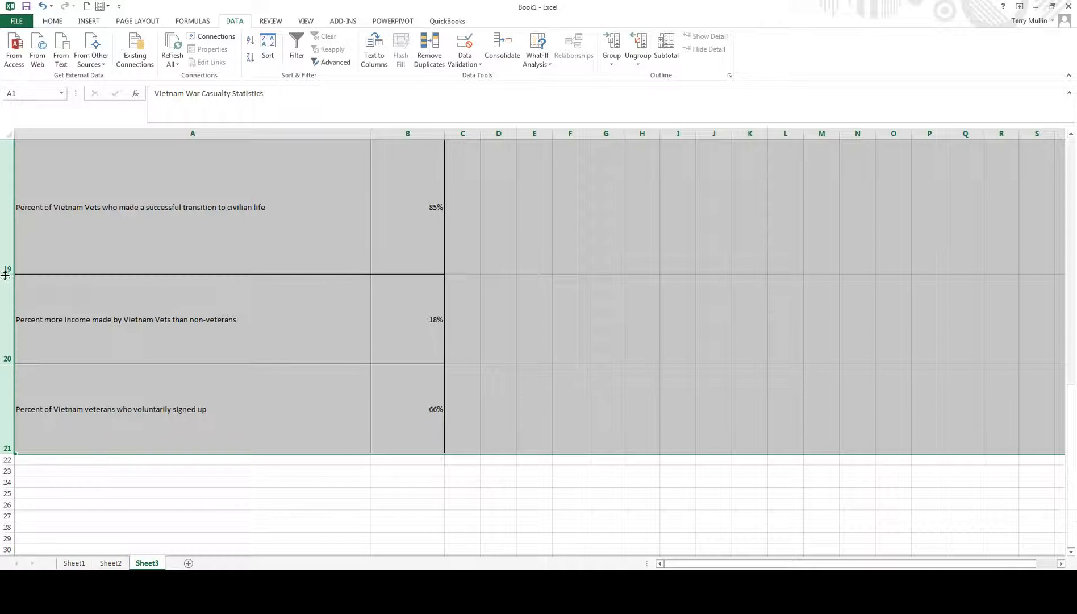
Set the height of the selected table rows to 25.
right_click(6, 275)
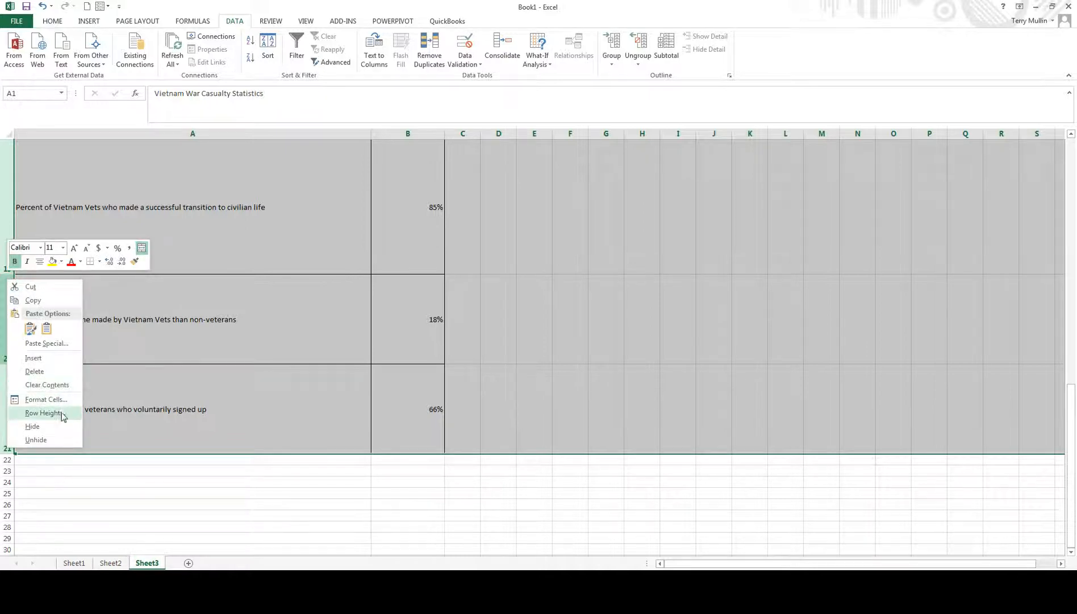
left_click(41, 413)
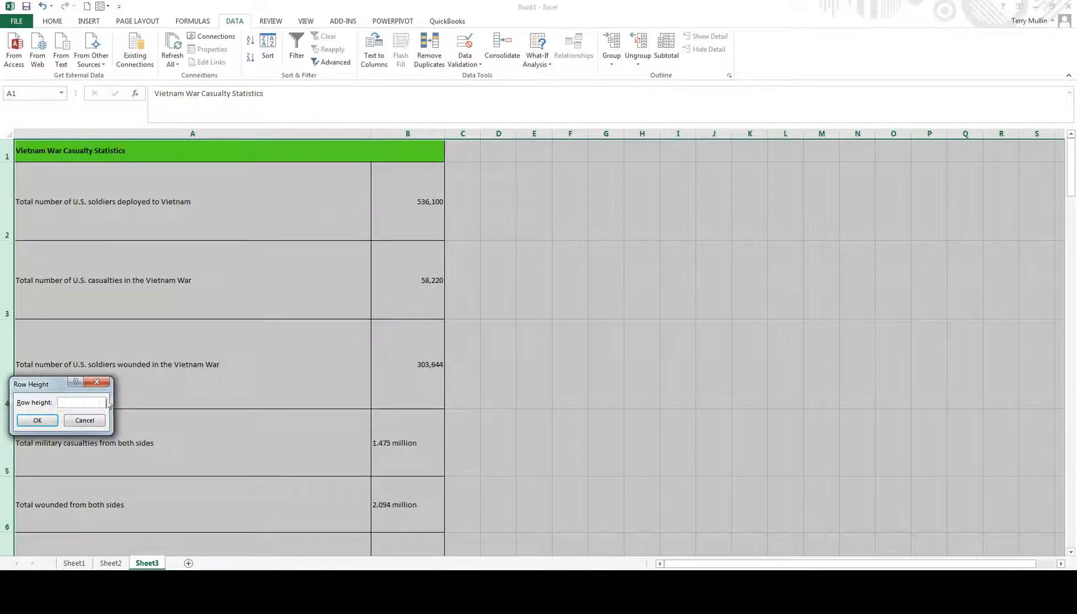
type("25")
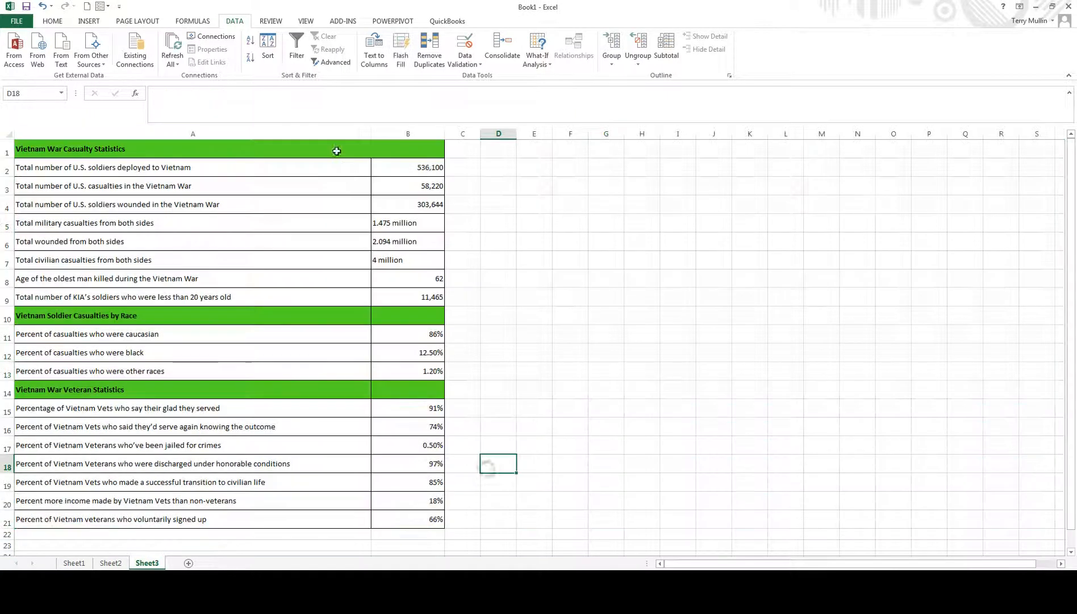
Center the values in column B, then select the whole table for copying.
left_click(407, 133)
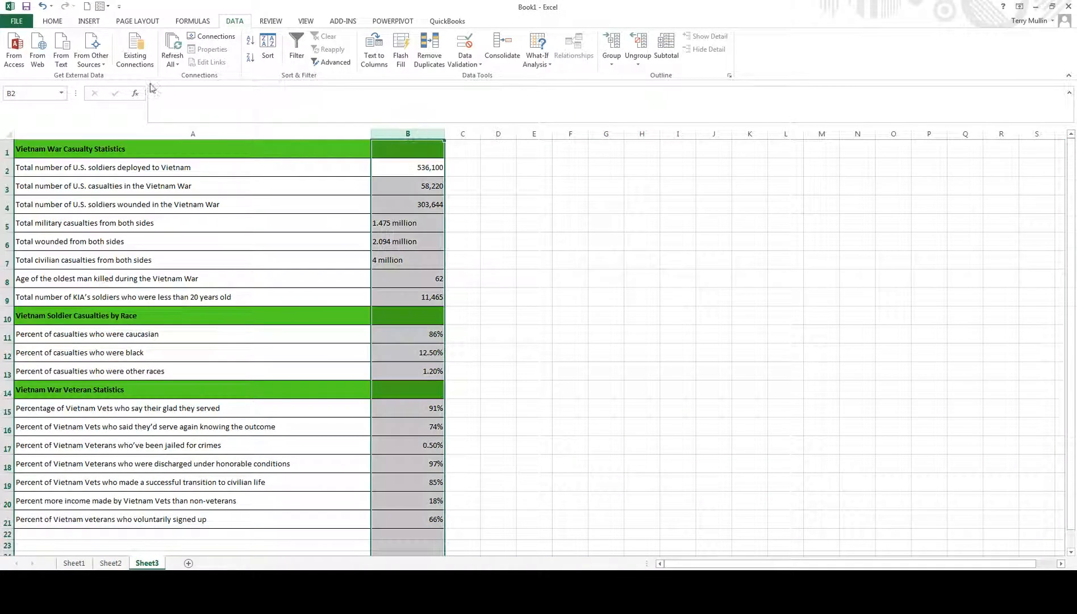
left_click(52, 21)
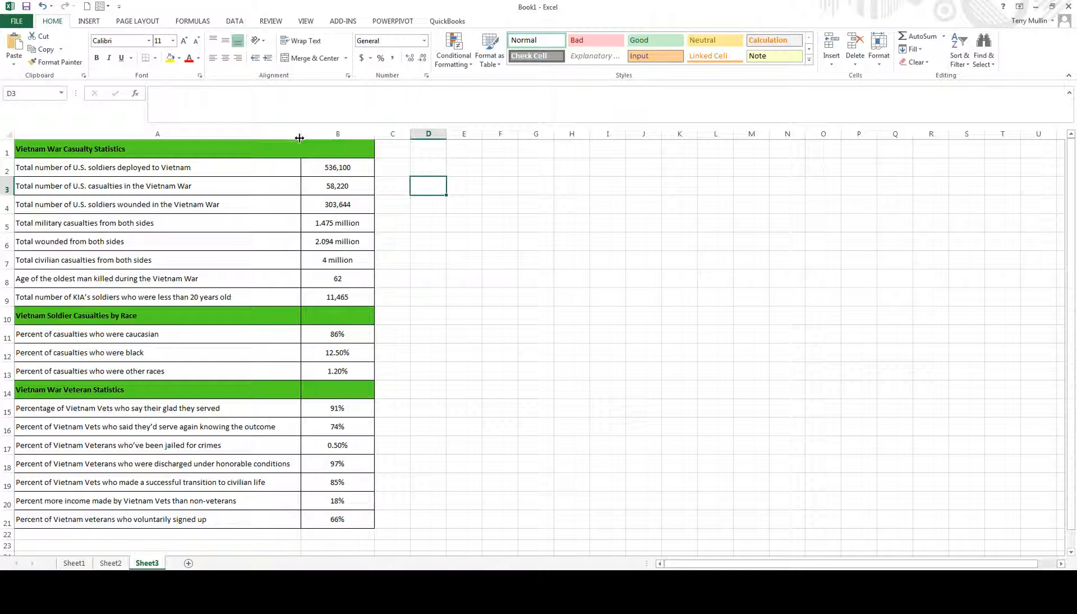
mouse_move(261, 482)
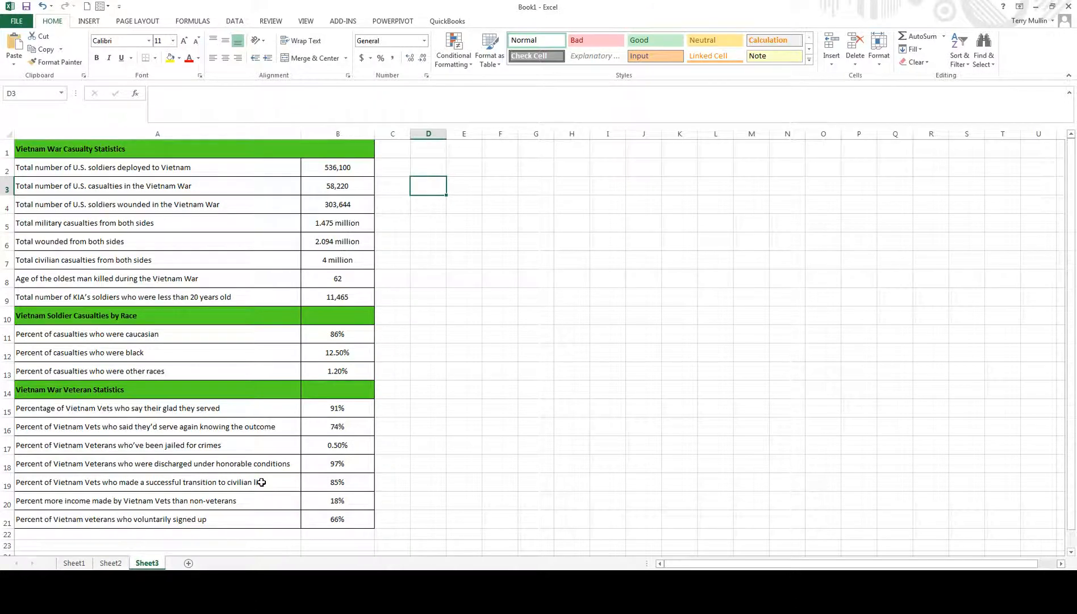
mouse_move(230, 469)
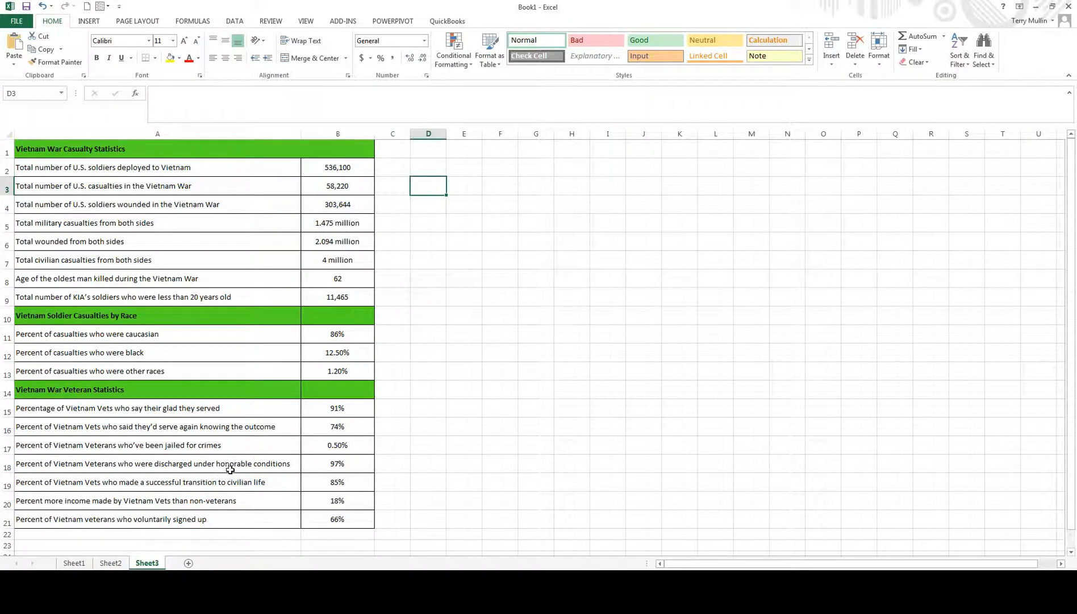
mouse_move(287, 148)
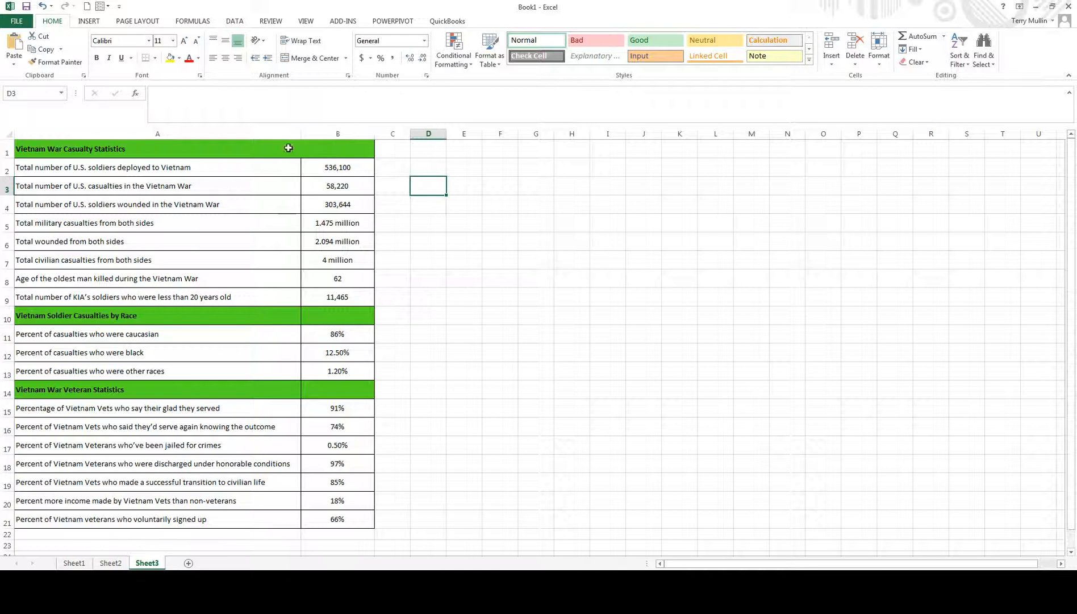
mouse_move(179, 194)
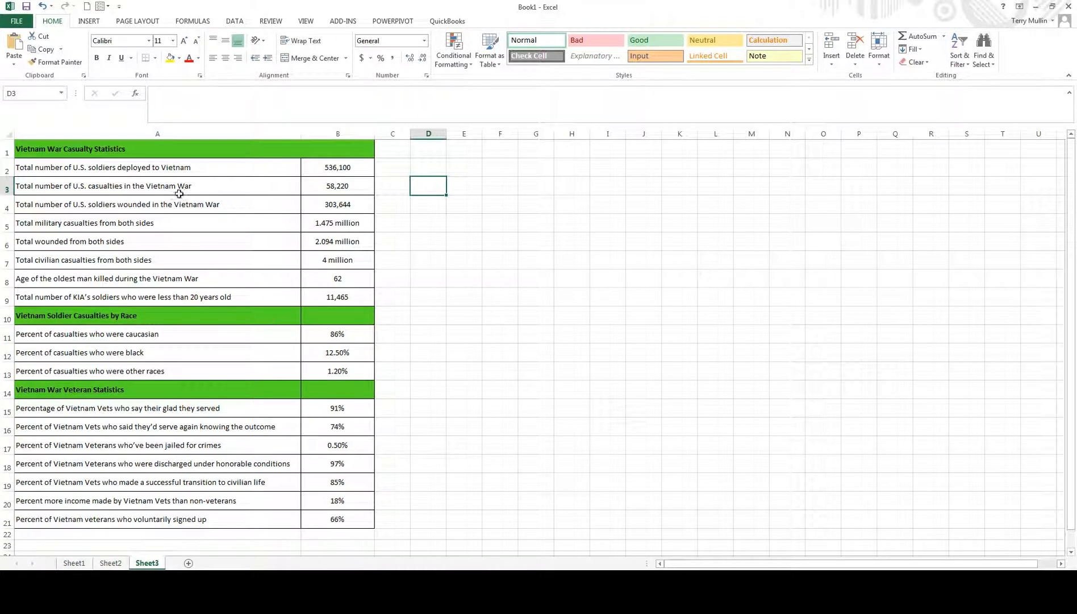
left_click_drag(157, 149, 336, 370)
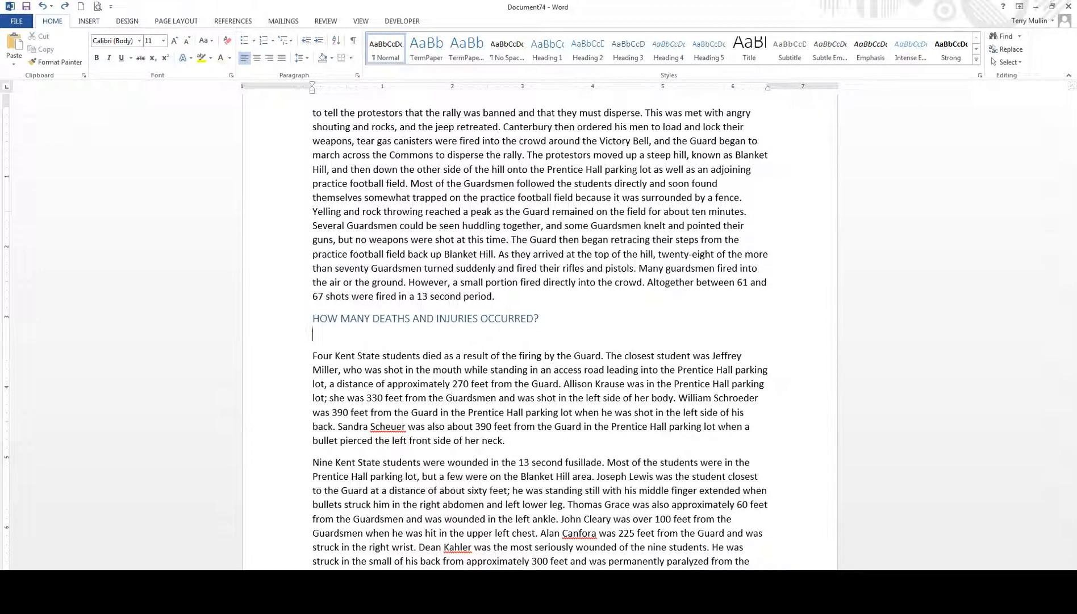
Paste Special the table into Word as a linked Microsoft Excel Worksheet Object.
left_click(12, 46)
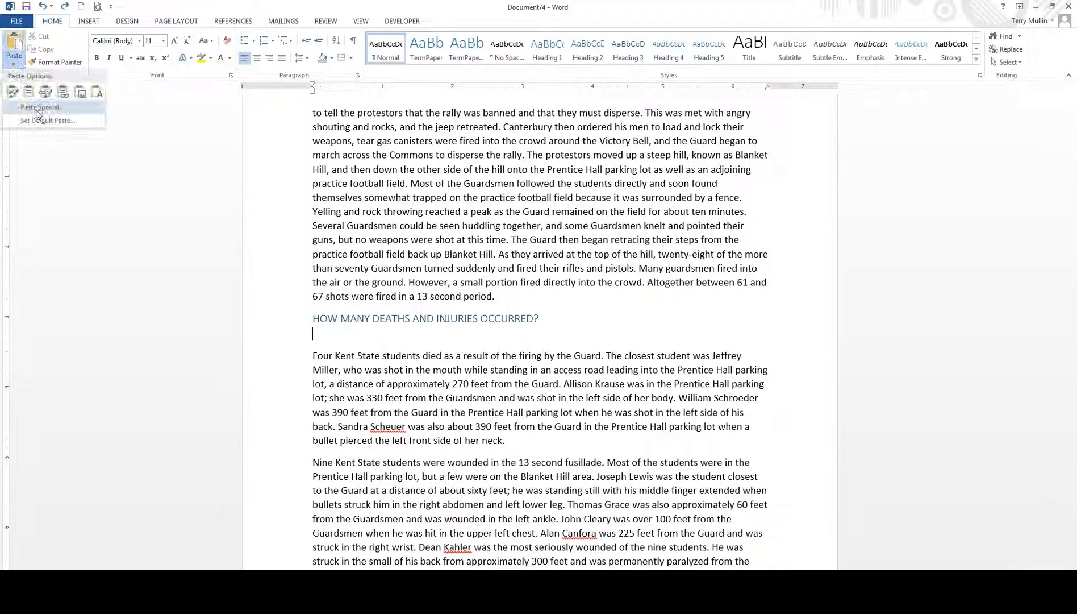
left_click(38, 108)
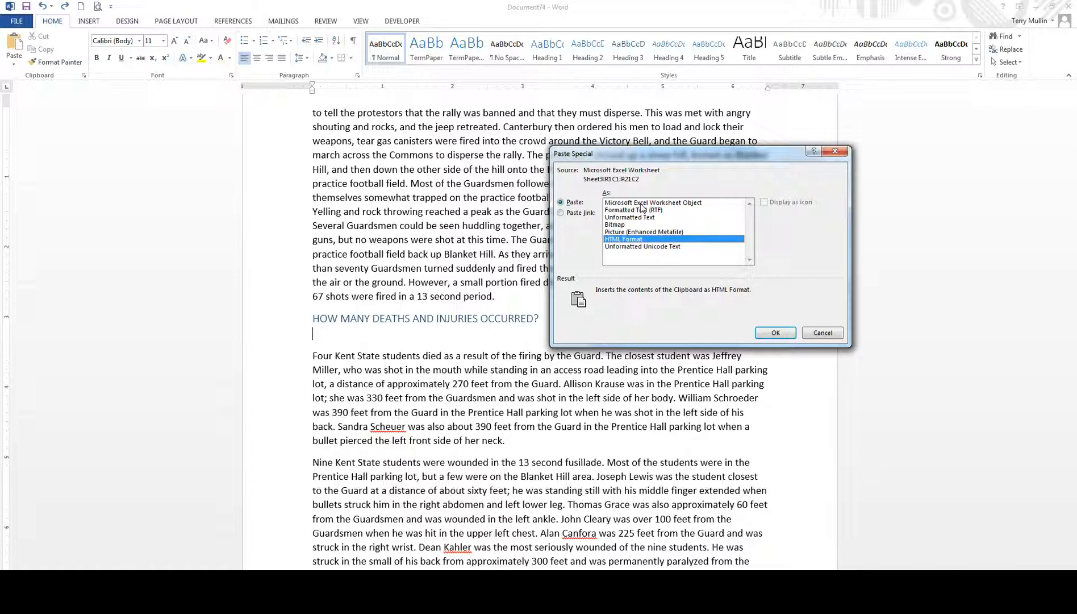
left_click(653, 202)
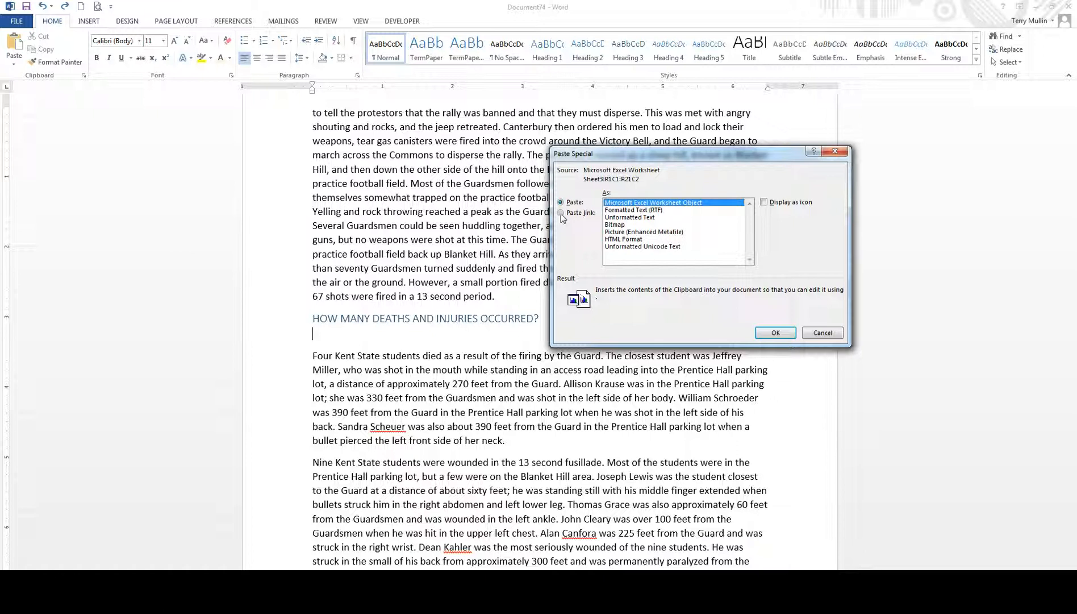
left_click(561, 213)
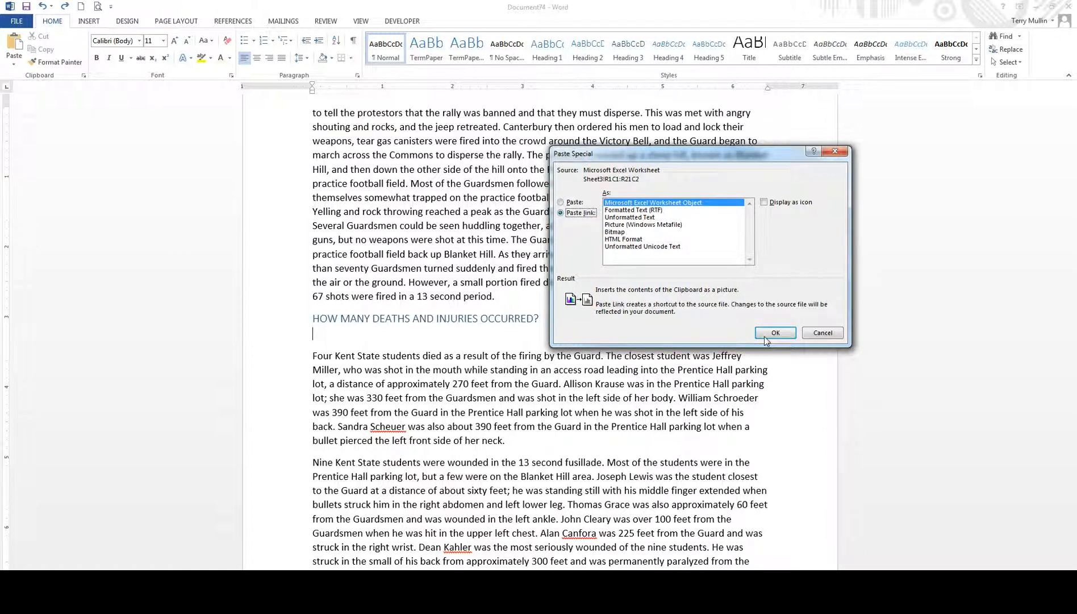
left_click(775, 333)
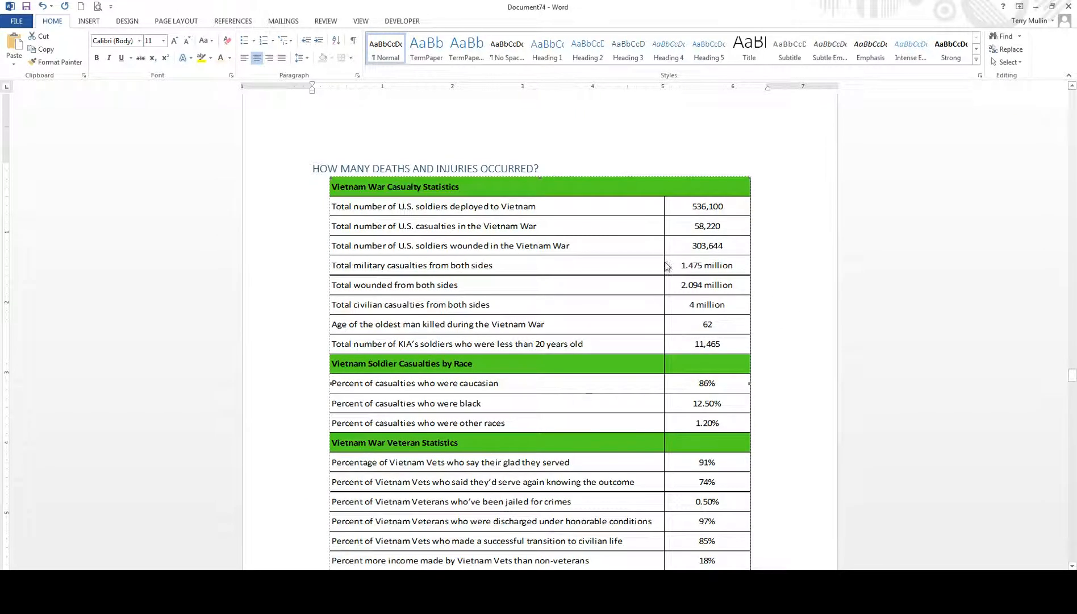
mouse_move(578, 371)
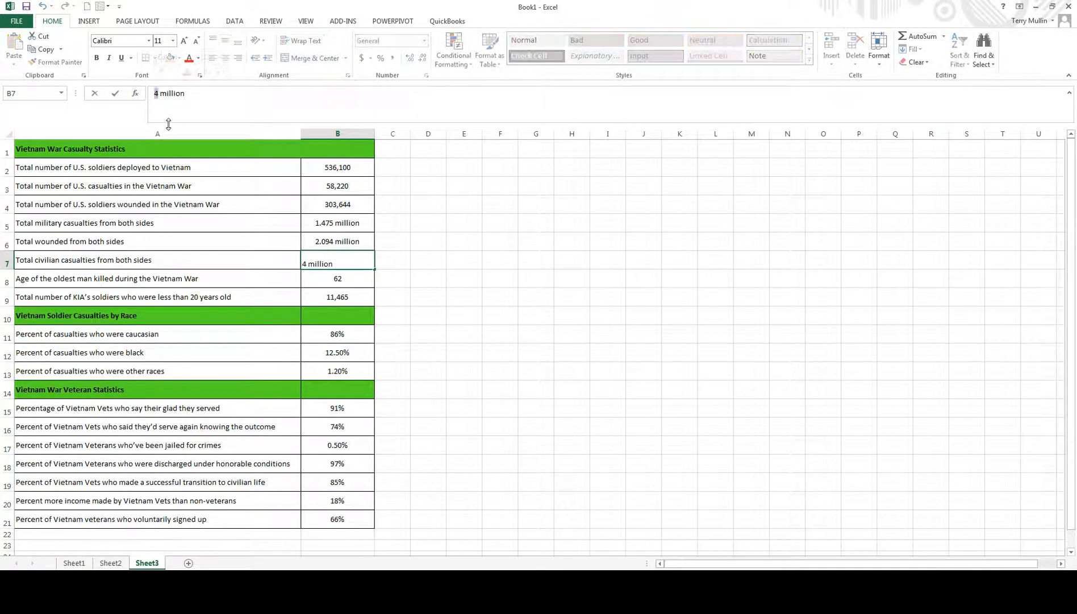
Replace the civilian casualties value in B7 with 6 million.
type("6 million")
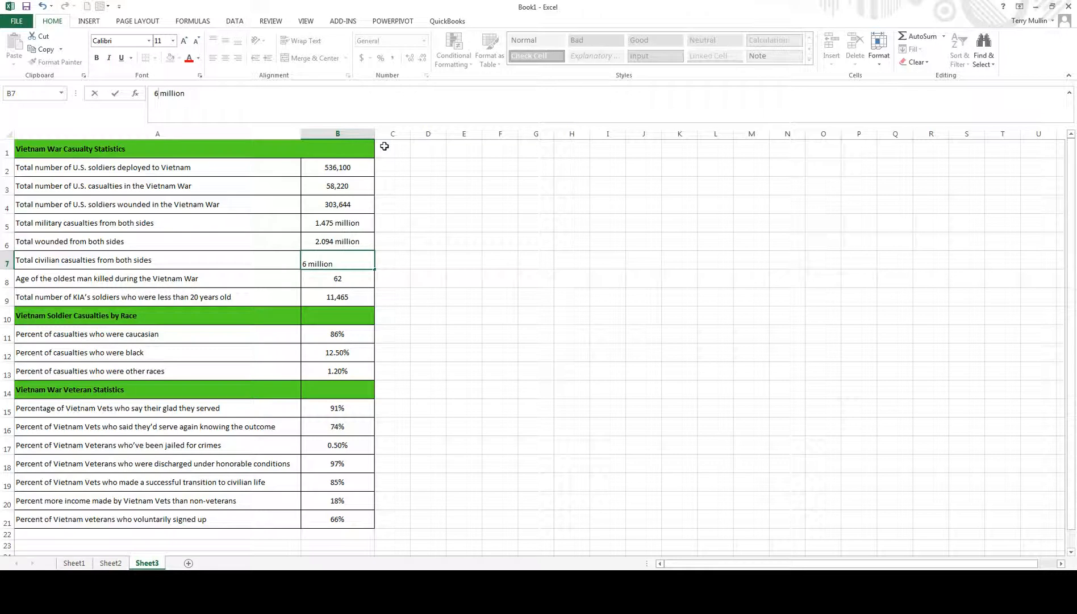
key("Enter")
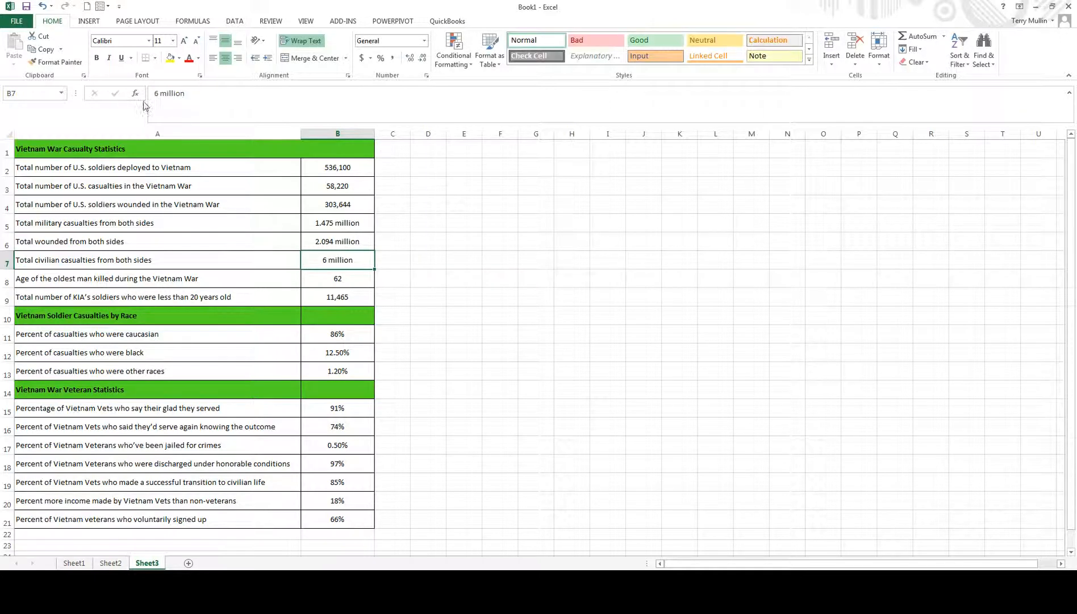
mouse_move(495, 284)
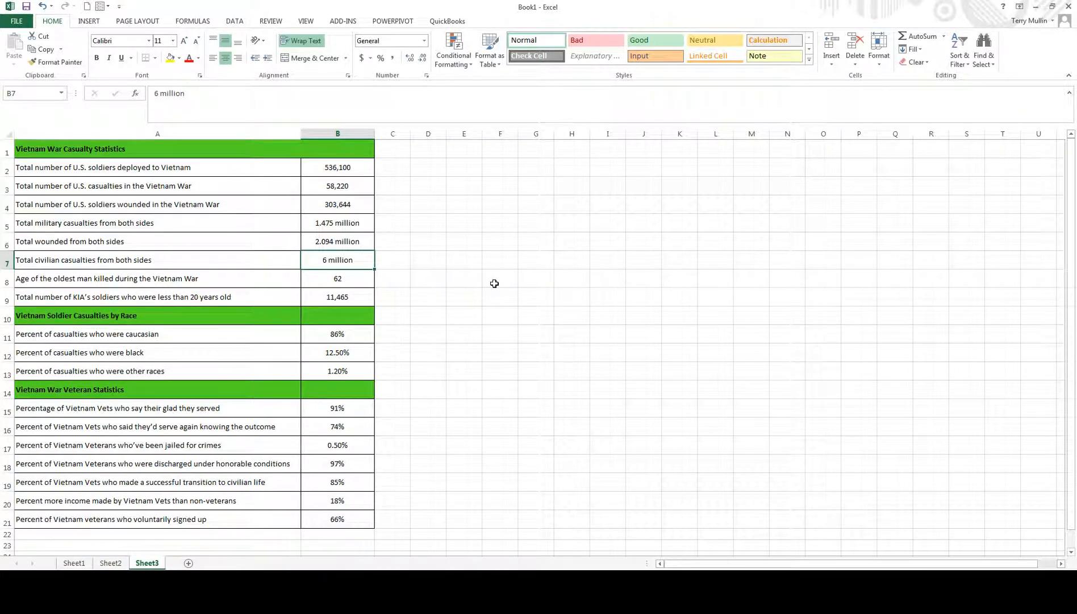
mouse_move(684, 365)
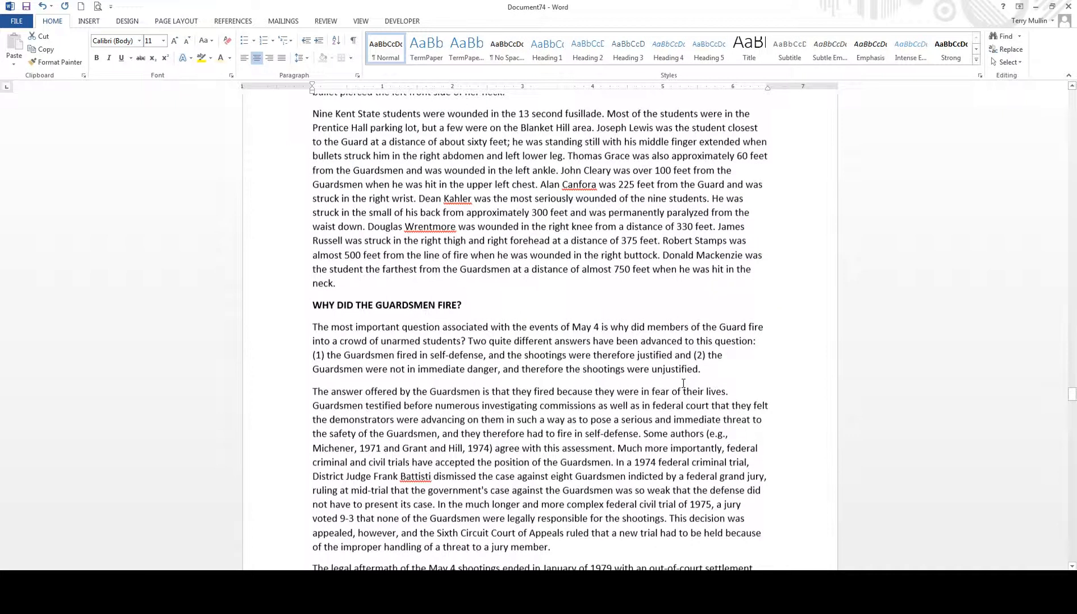
Scroll through the Word document to check the linked table shows 6 million and 65.
scroll("down", 3)
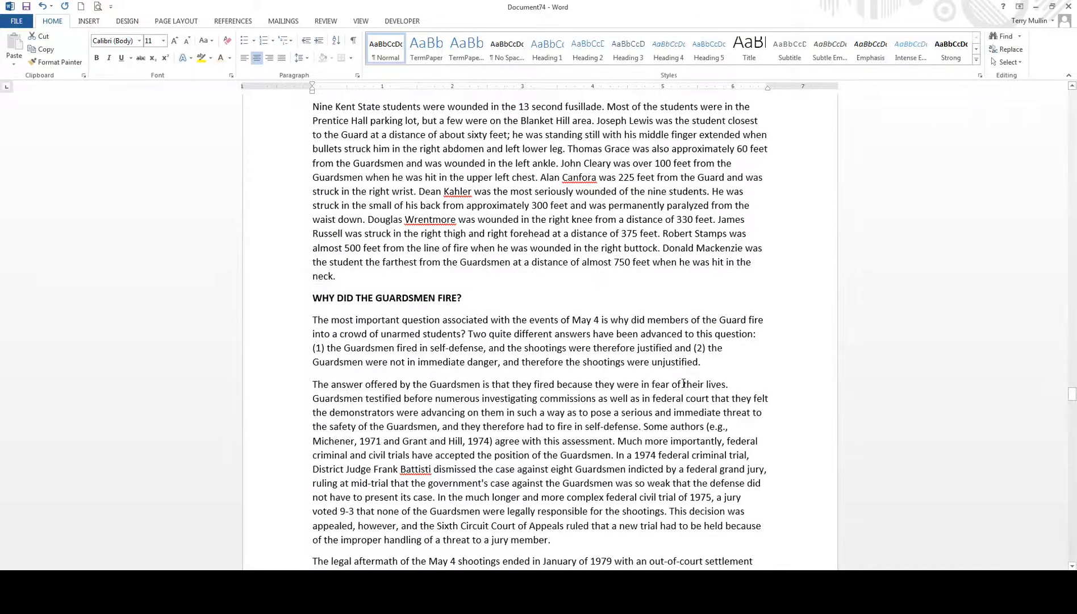
scroll("down", 3)
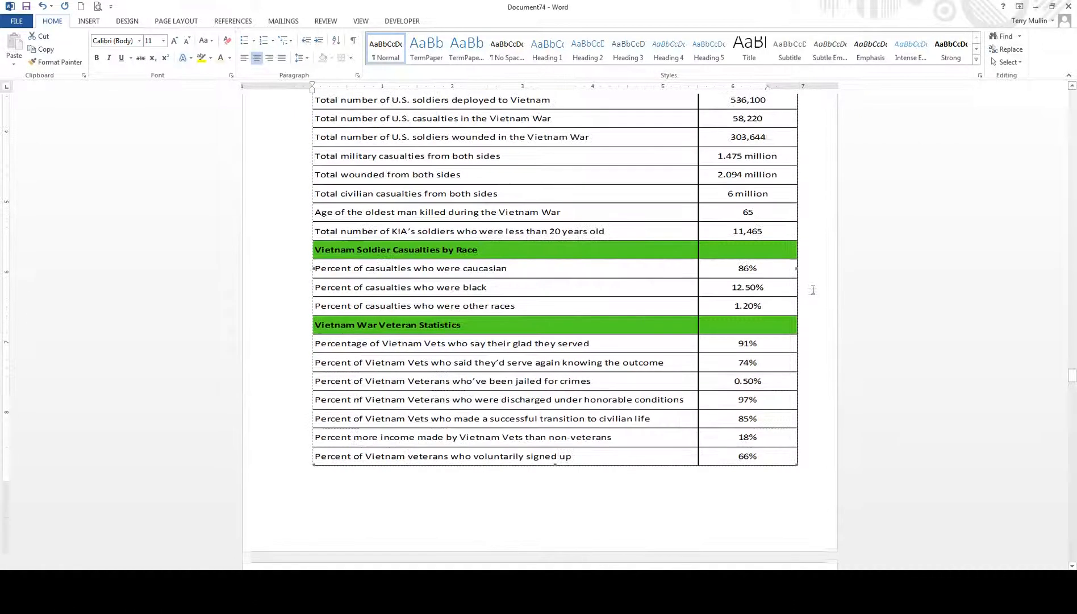
scroll("up", 3)
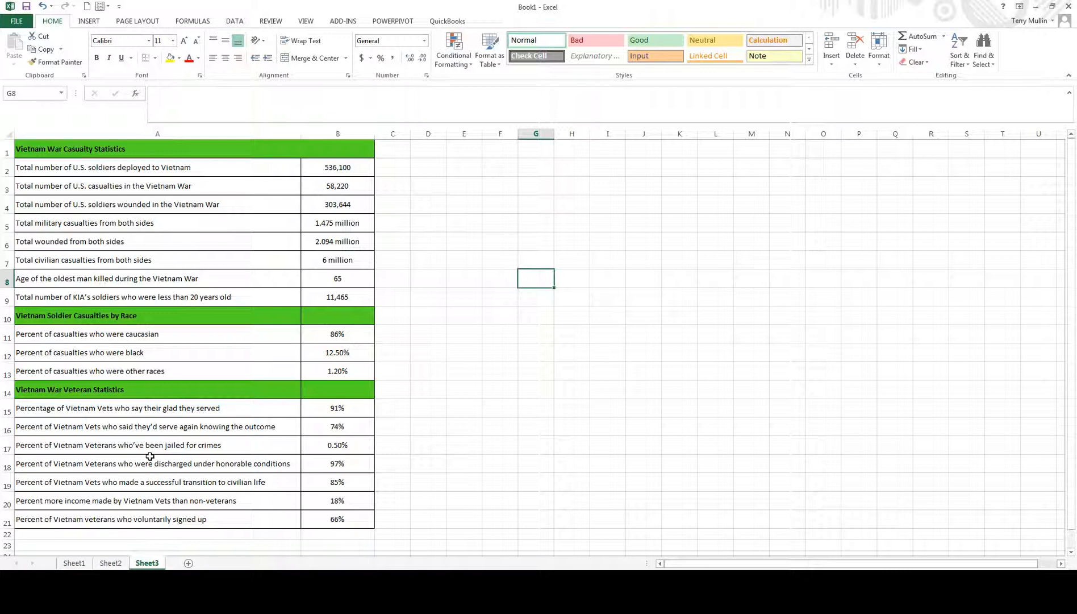
mouse_move(285, 341)
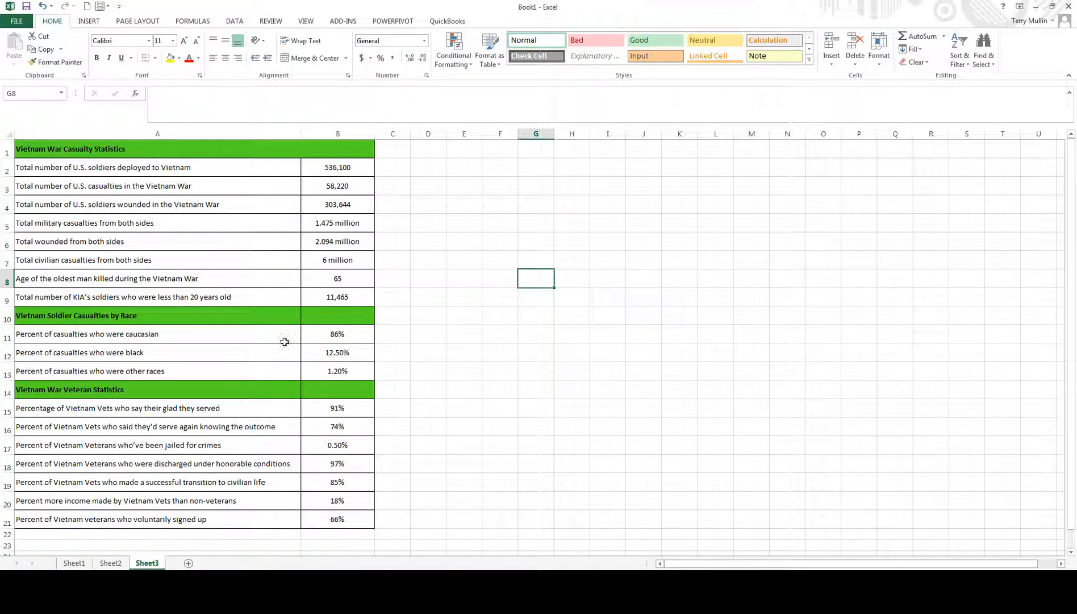
mouse_move(344, 312)
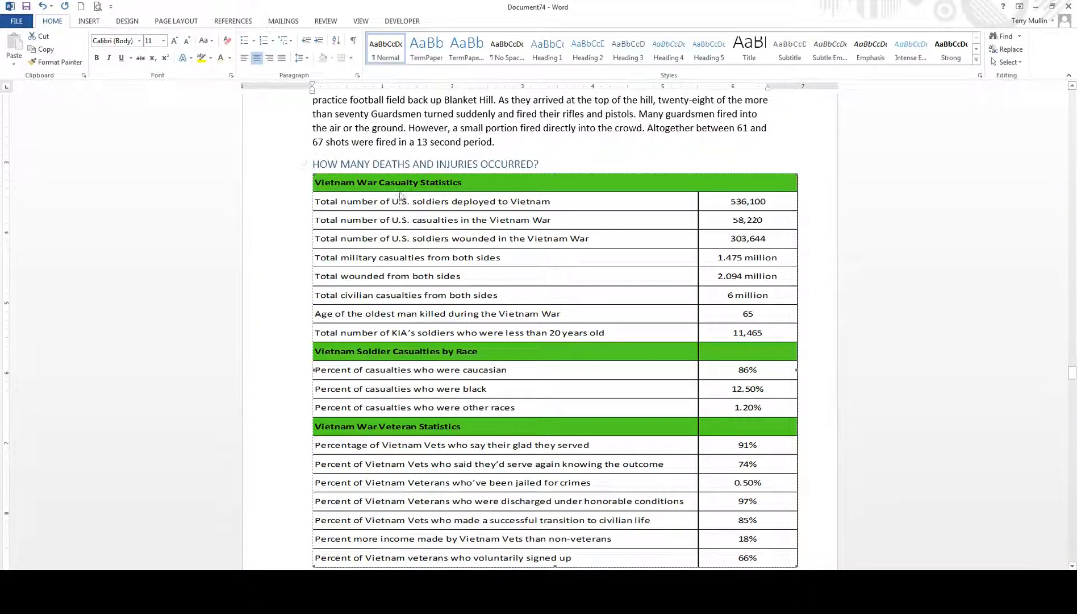
mouse_move(347, 366)
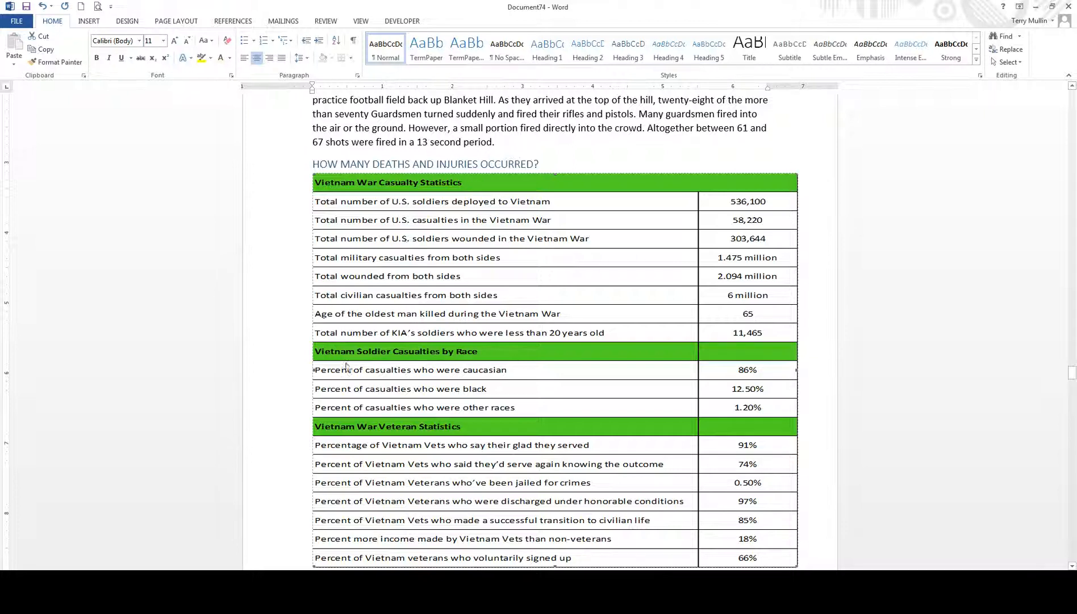